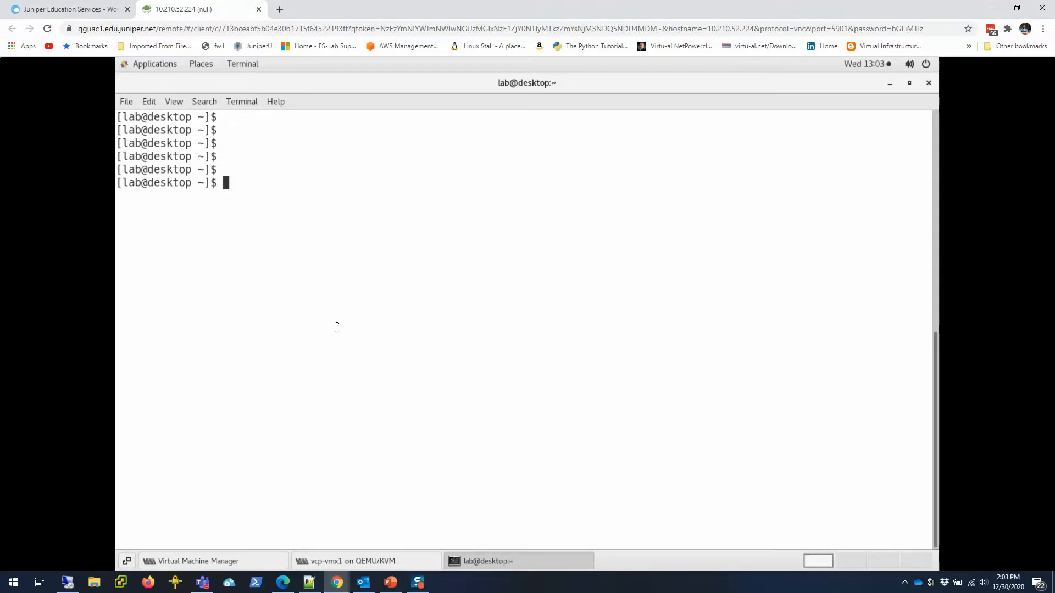
# Show /etc/redhat-release to confirm CentOS 7.8.2003, then SSH into vmx-1
pyautogui.write('cat /e')
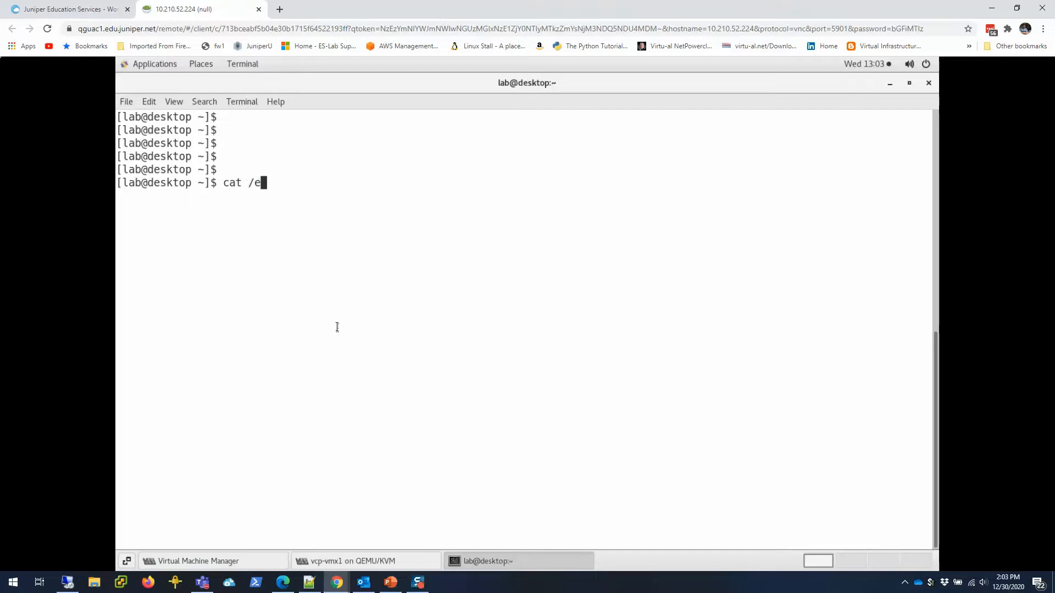
pyautogui.write('tc/redhat-release')
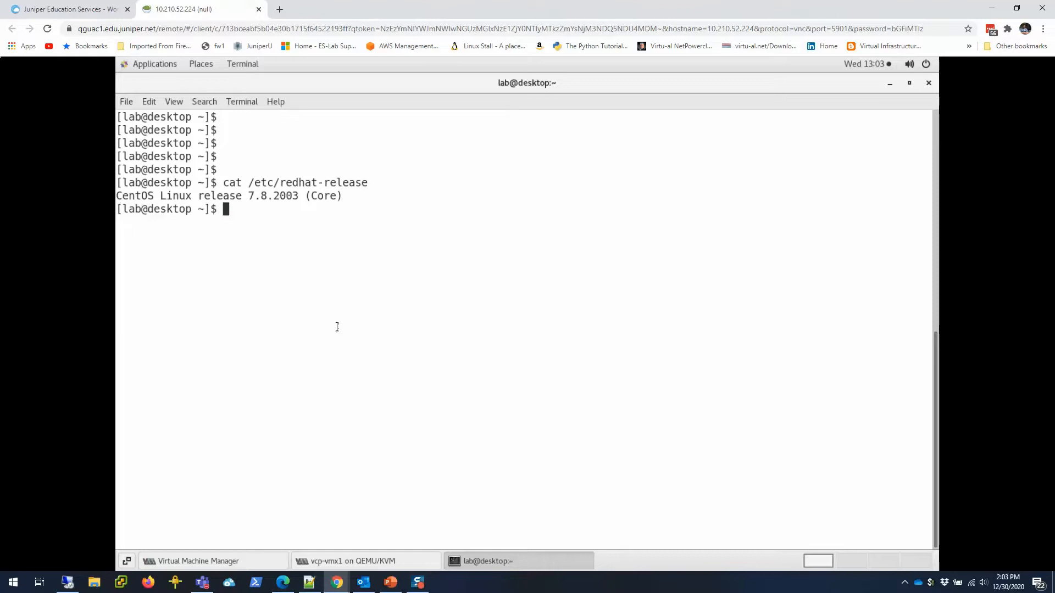
pyautogui.write('ssh vmx-1')
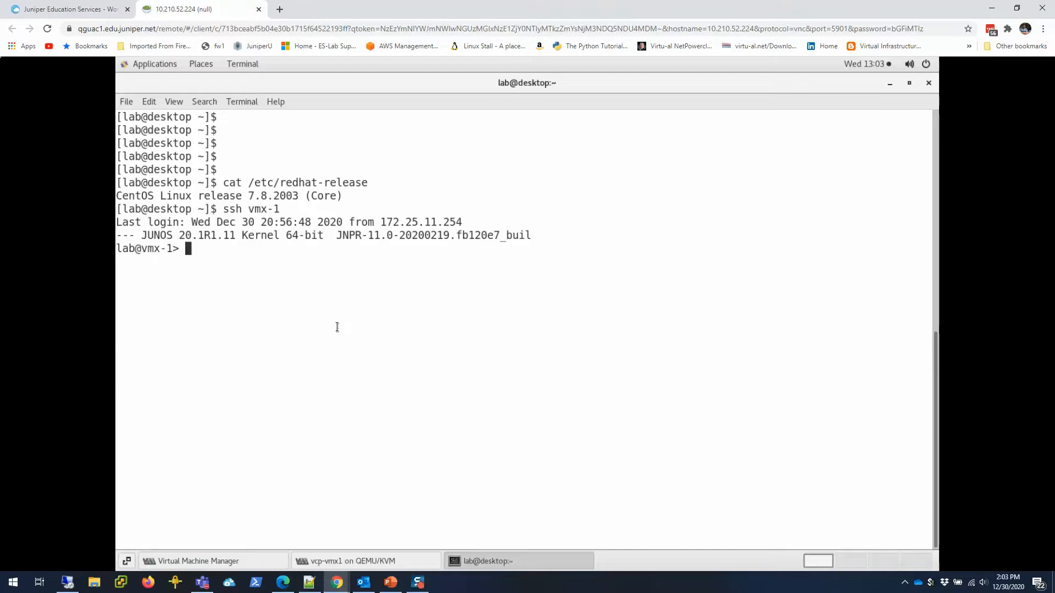
# Page through vmx-1's configuration to the SSH no-password-authentication setting, then exit
pyautogui.write('sh')
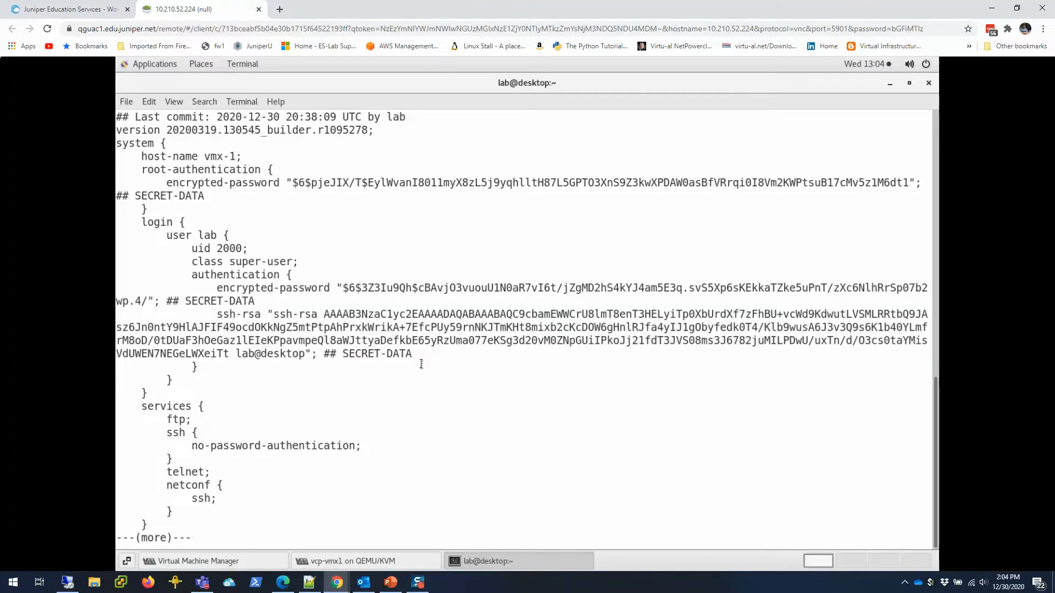
pyautogui.press('space')
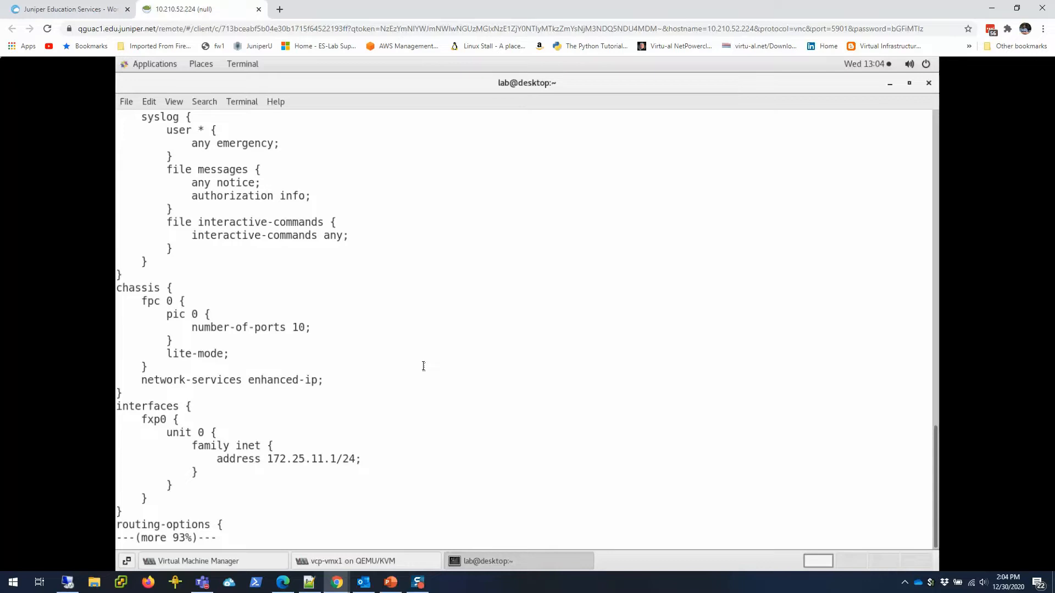
pyautogui.scroll(-3)
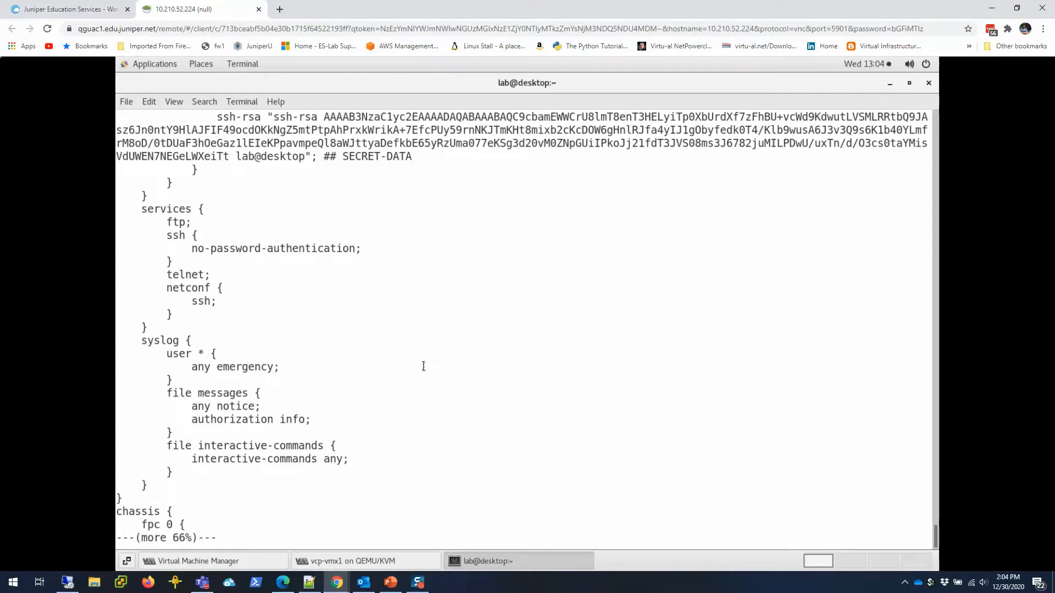
pyautogui.moveTo(368, 309)
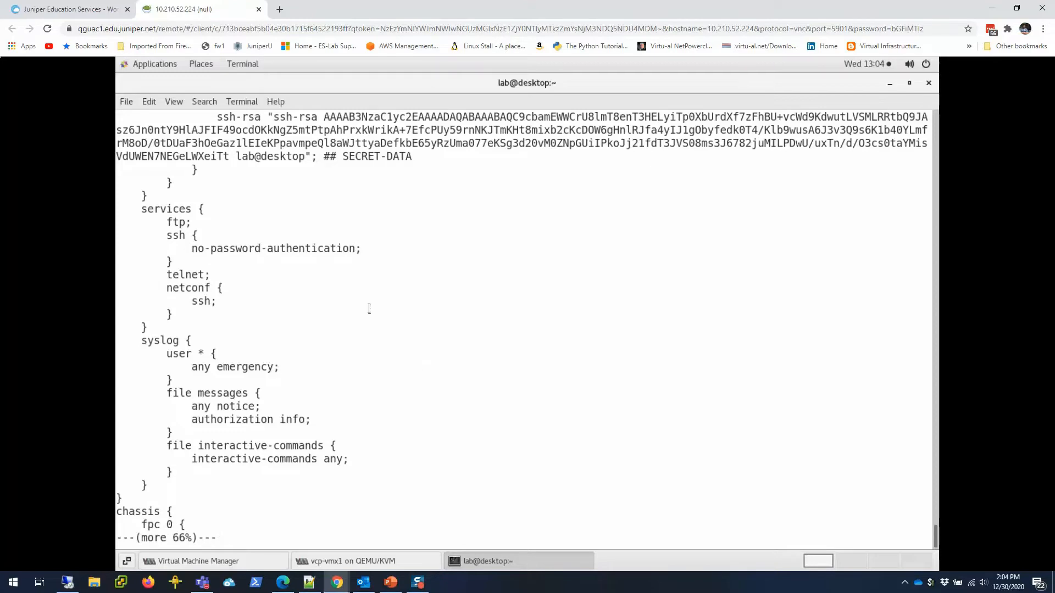
pyautogui.doubleClick(177, 235)
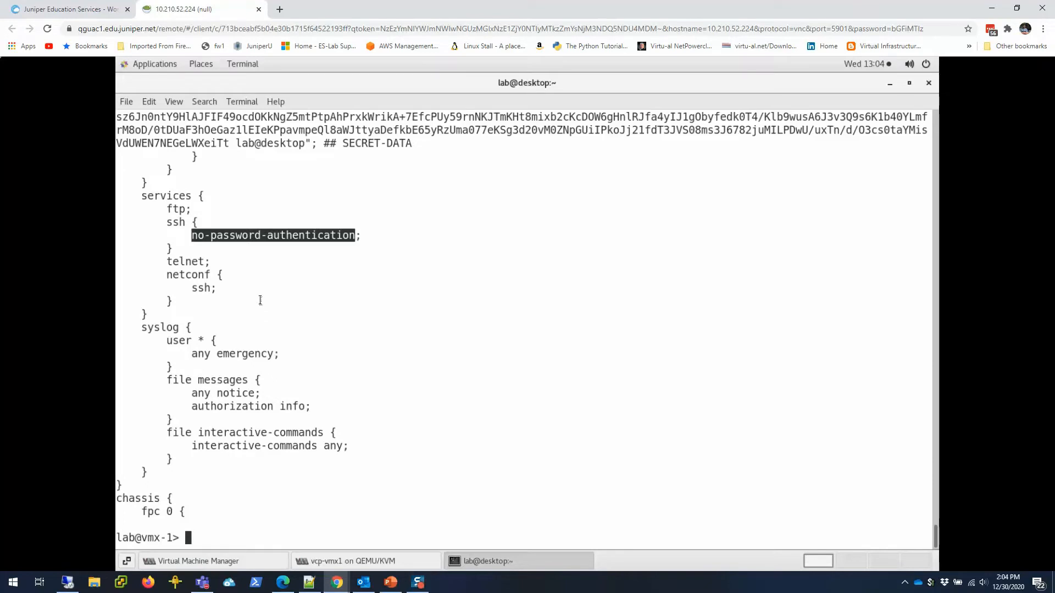
pyautogui.write('exit')
pyautogui.write('ssh vmx-2')
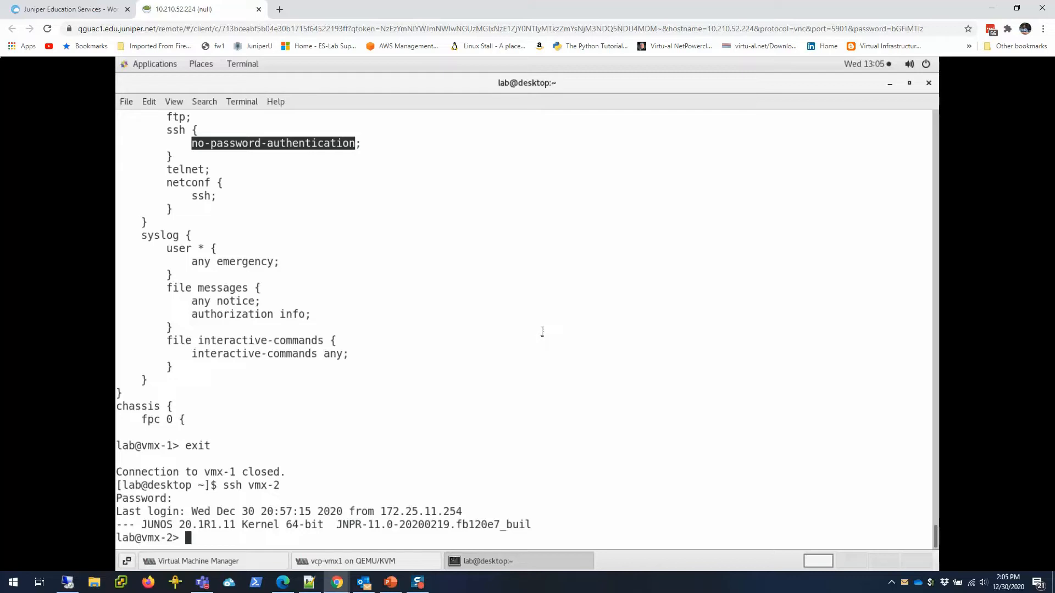
# Exit the vmx-2 session and open update_device.sh in gedit
pyautogui.write('exit')
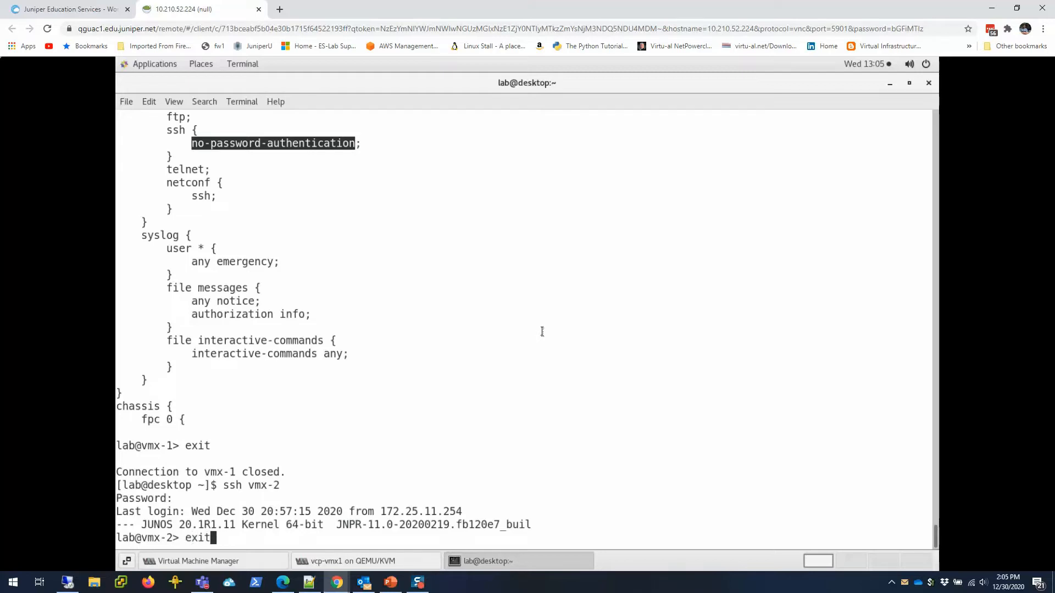
pyautogui.press('Return')
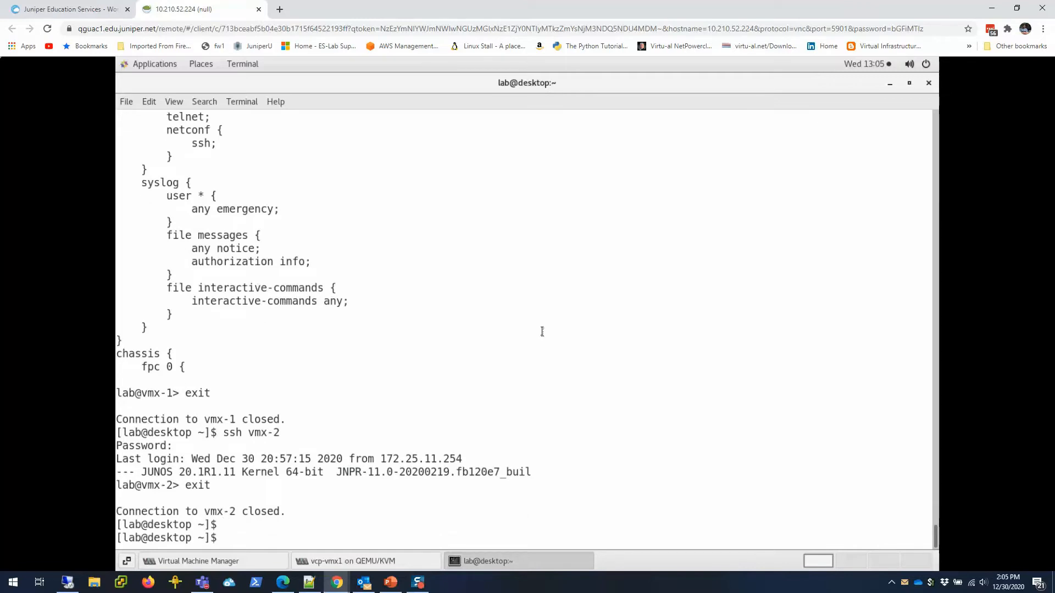
pyautogui.write('gedit u')
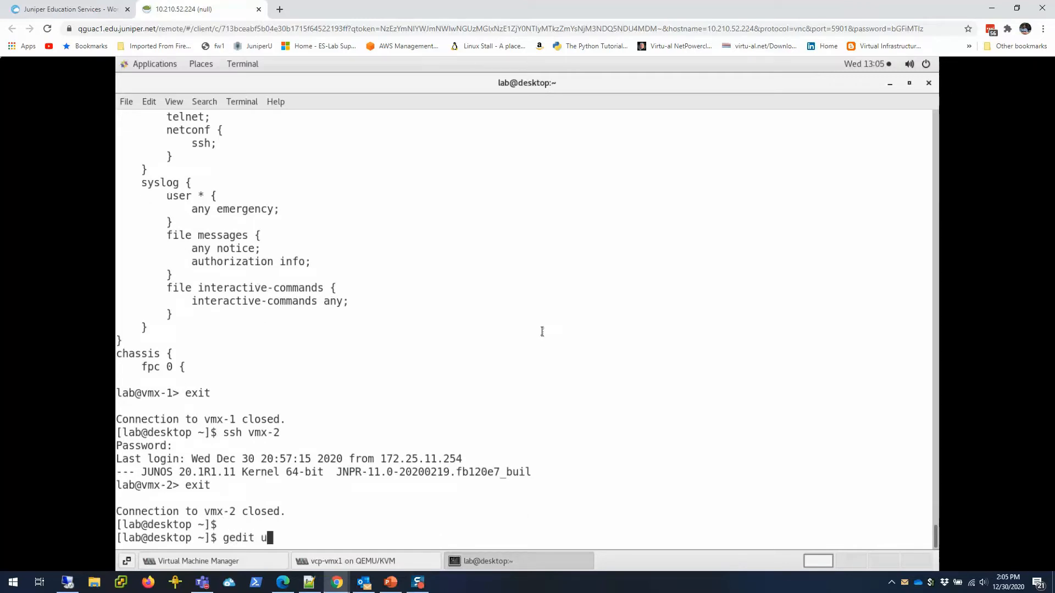
pyautogui.write('pdate_device.sh')
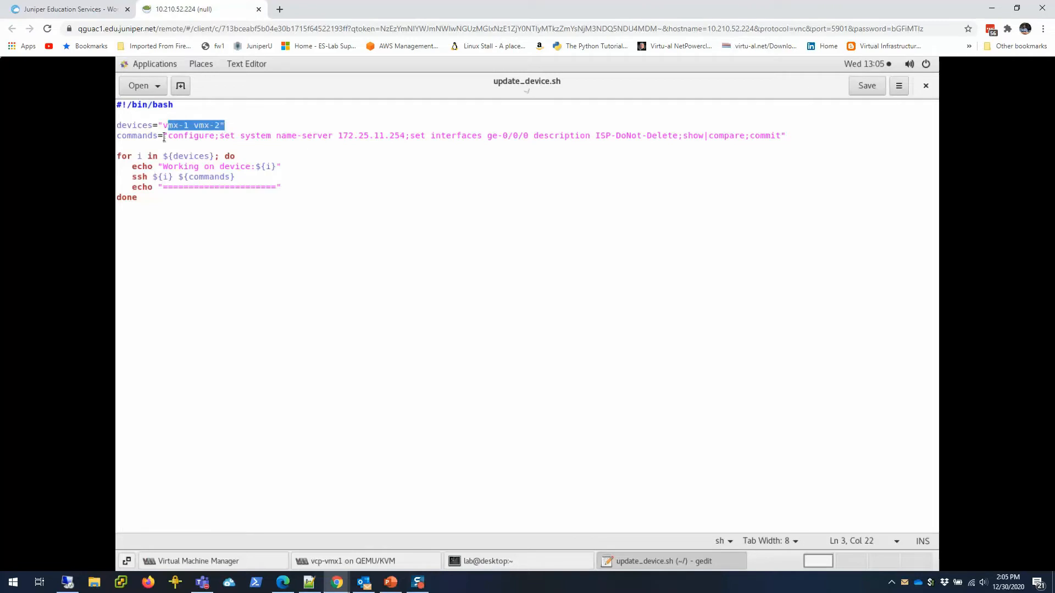
# Highlight the script's device list, configure, name-server, commit and in-loop ssh parts
pyautogui.doubleClick(190, 136)
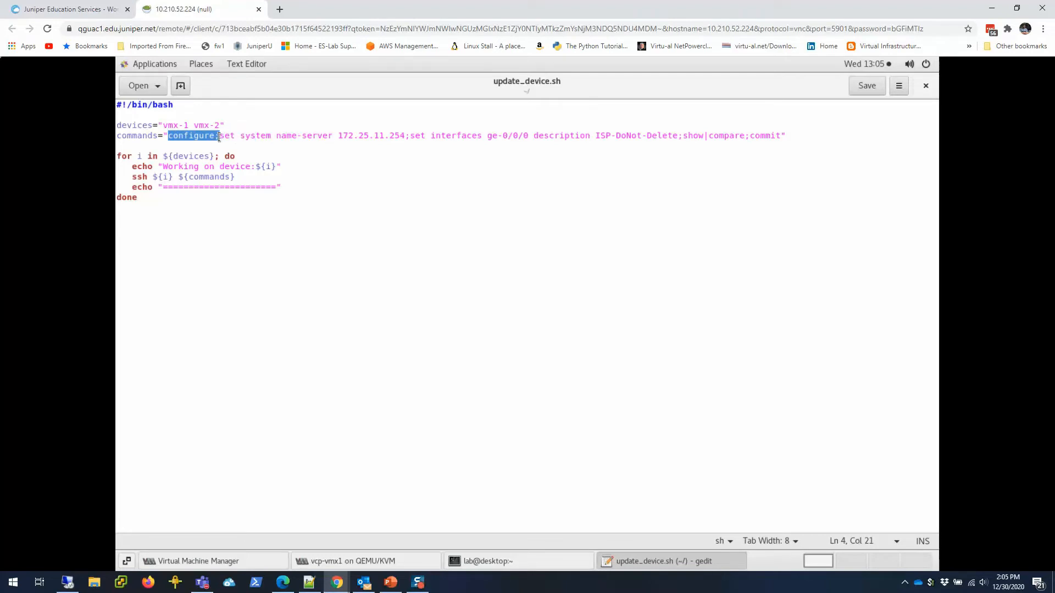
pyautogui.click(219, 135)
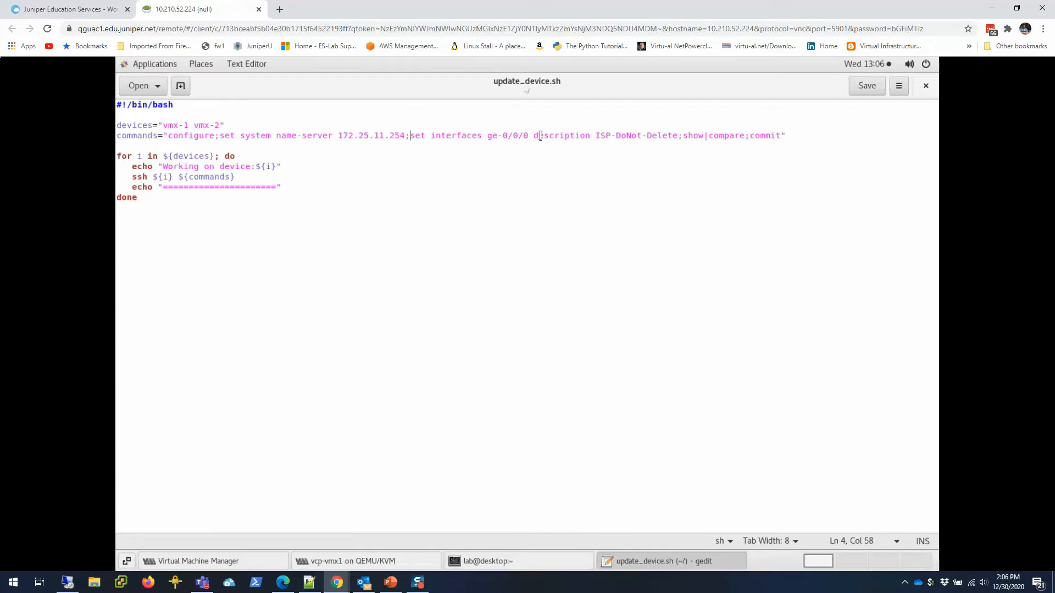
pyautogui.moveTo(600, 136); pyautogui.dragTo(672, 135)
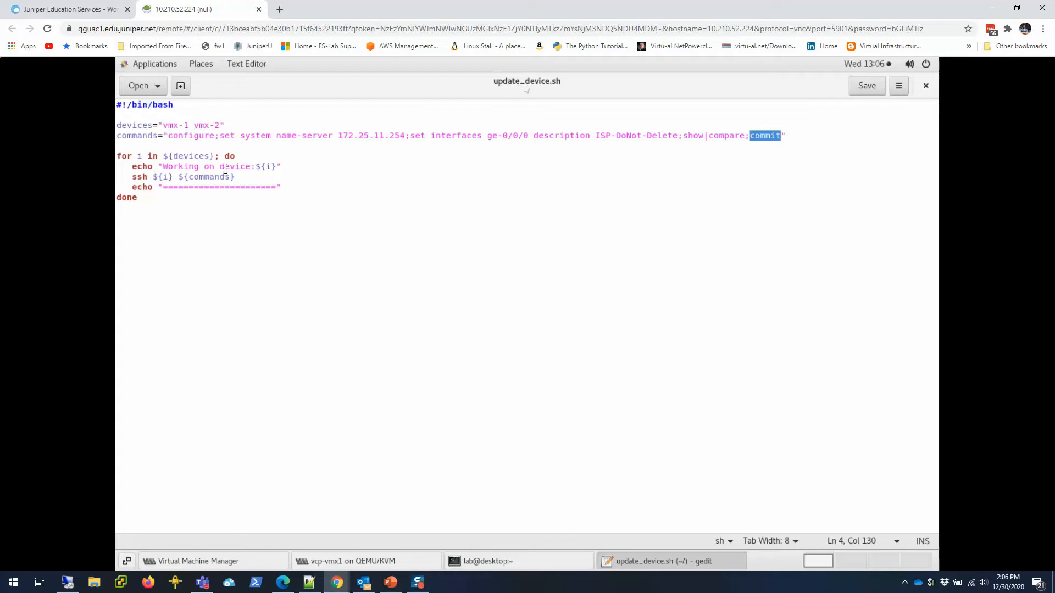
pyautogui.doubleClick(139, 177)
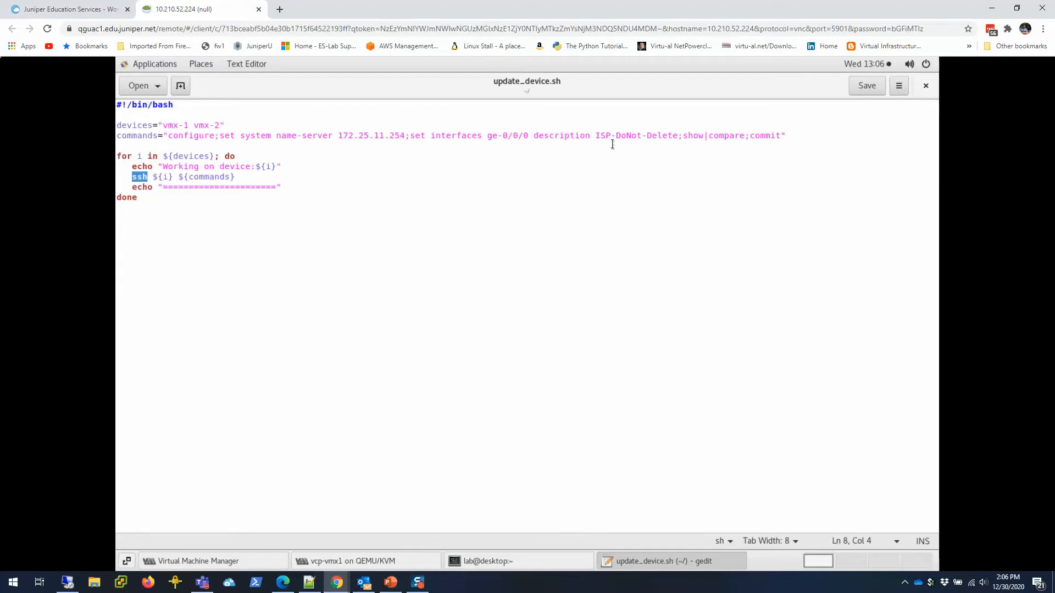
pyautogui.click(238, 176)
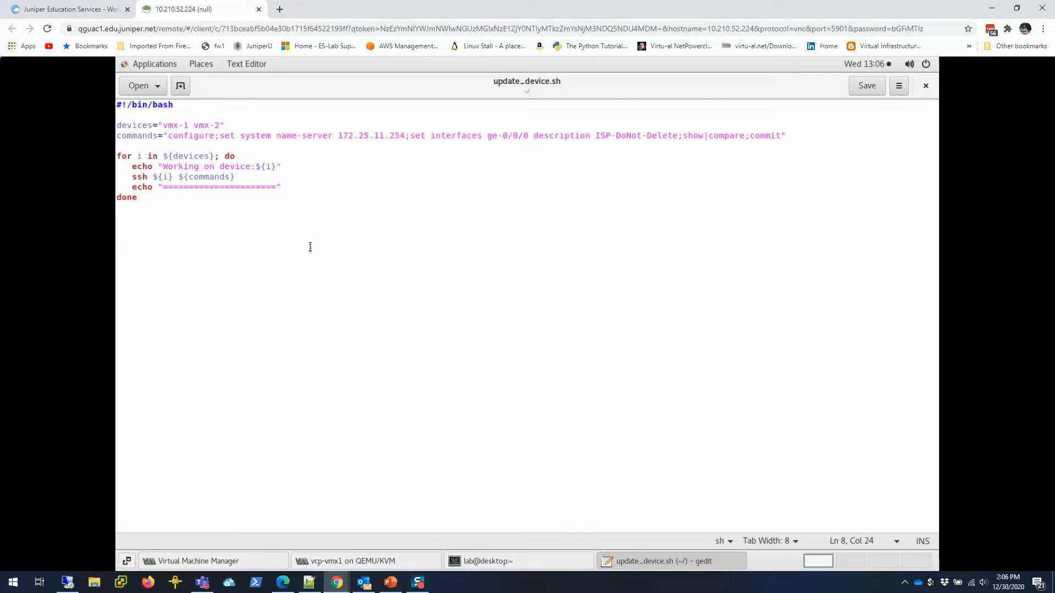
pyautogui.write('" "')
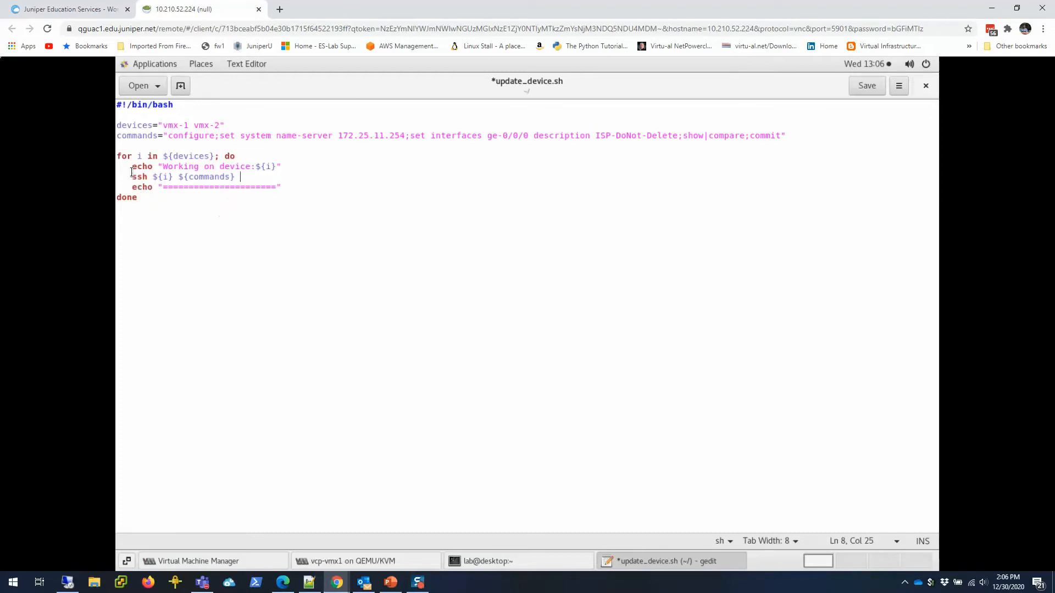
# Highlight the for loop and the vmx-1/vmx-2 device list, then close gedit
pyautogui.moveTo(117, 156); pyautogui.dragTo(192, 155)
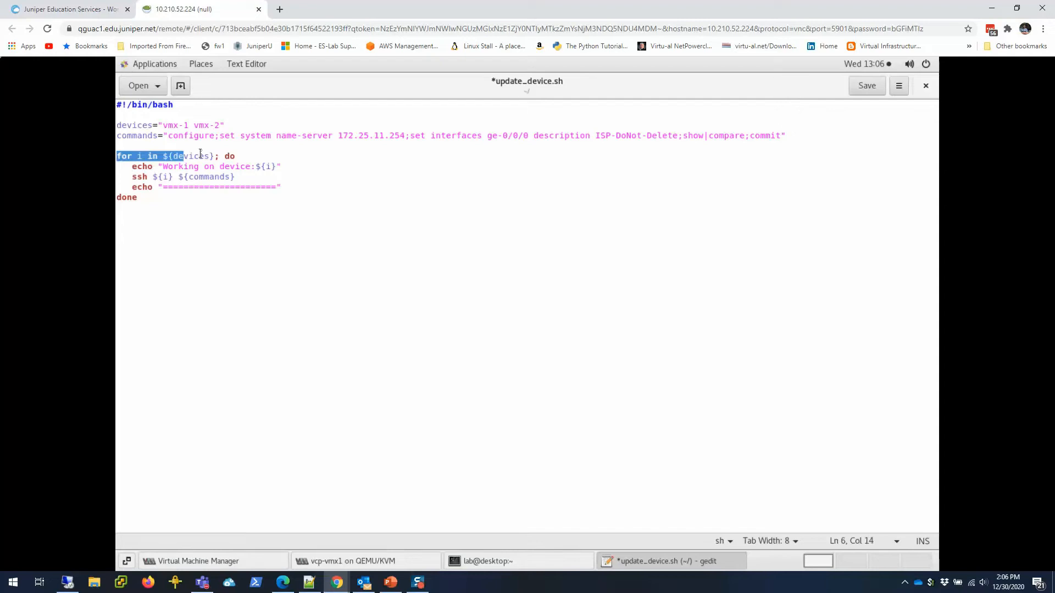
pyautogui.doubleClick(134, 126)
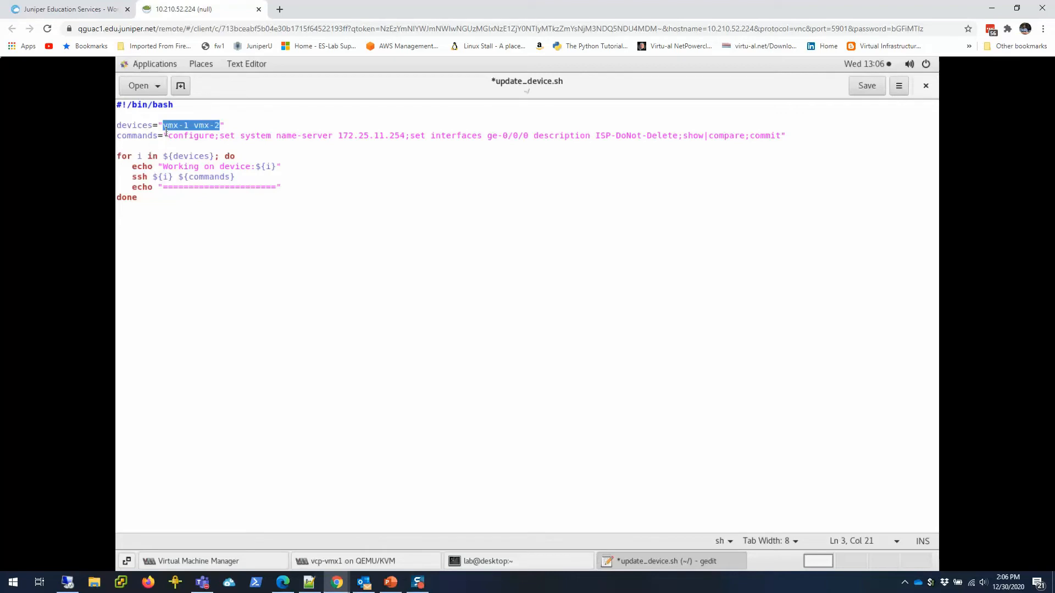
pyautogui.moveTo(161, 177)
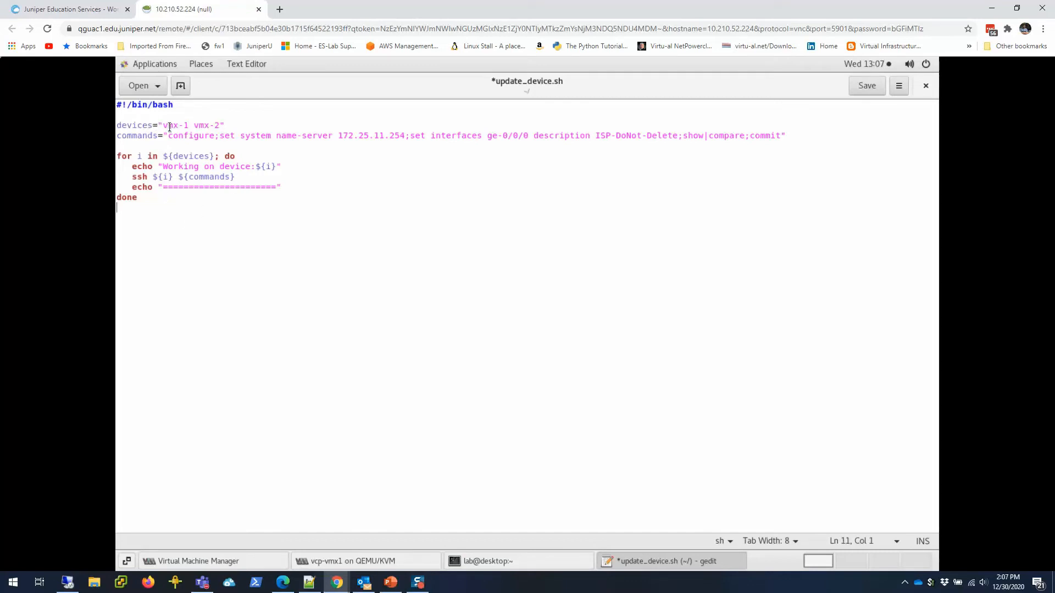
pyautogui.moveTo(172, 125); pyautogui.dragTo(222, 125)
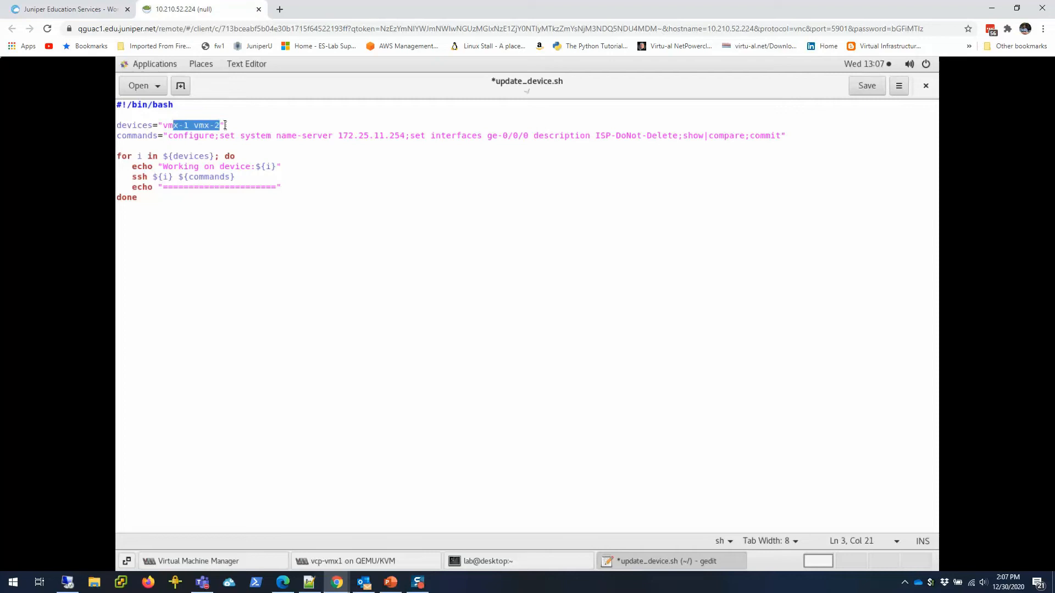
pyautogui.moveTo(189, 142)
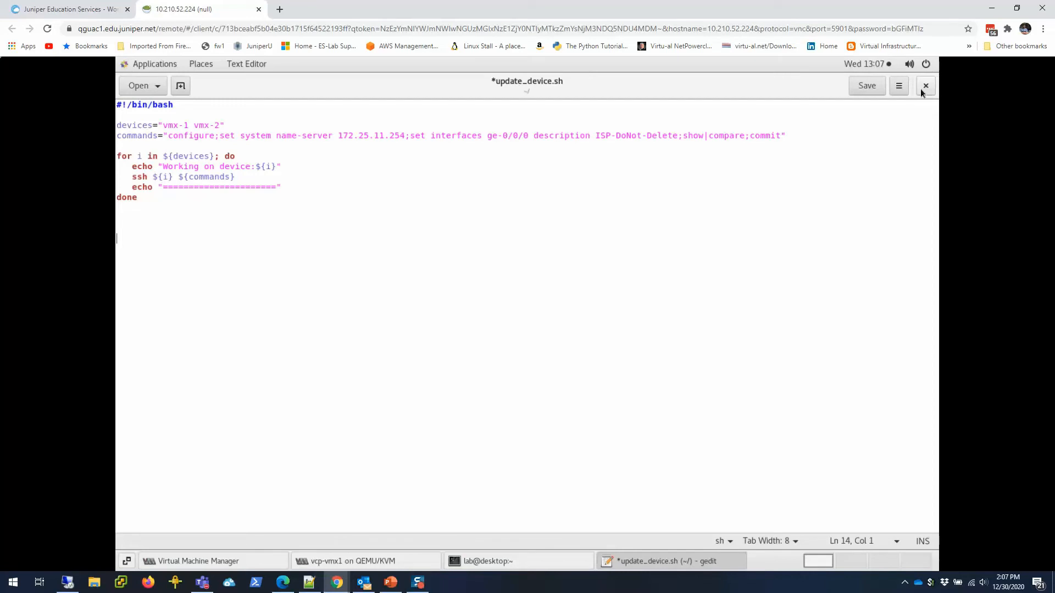
pyautogui.moveTo(925, 95)
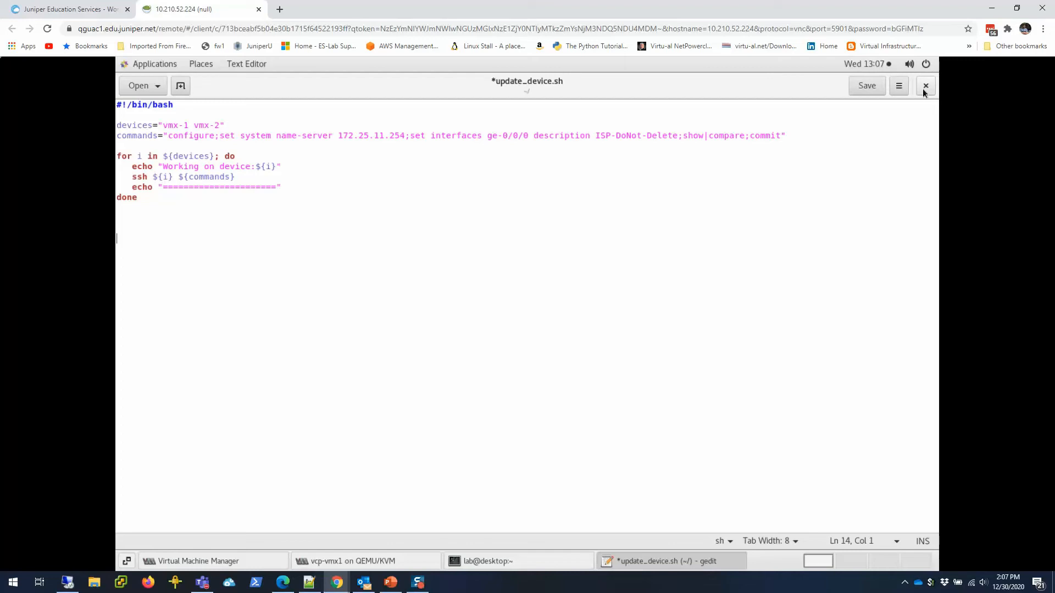
pyautogui.click(926, 86)
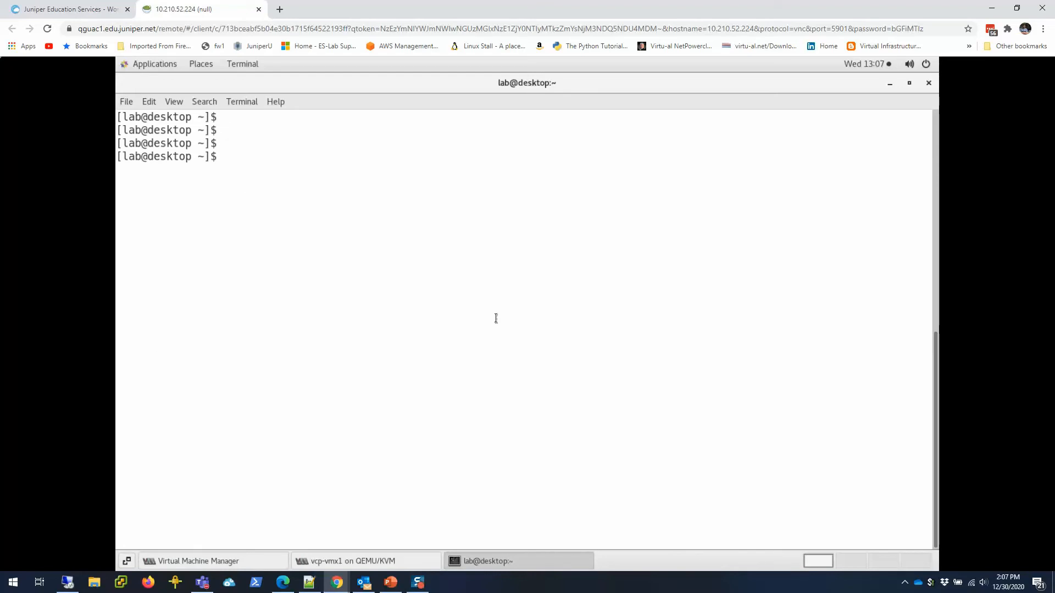
# chmod 755 update_device.sh, execute ./update_device.sh, and SSH into vmx-1
pyautogui.write('c')
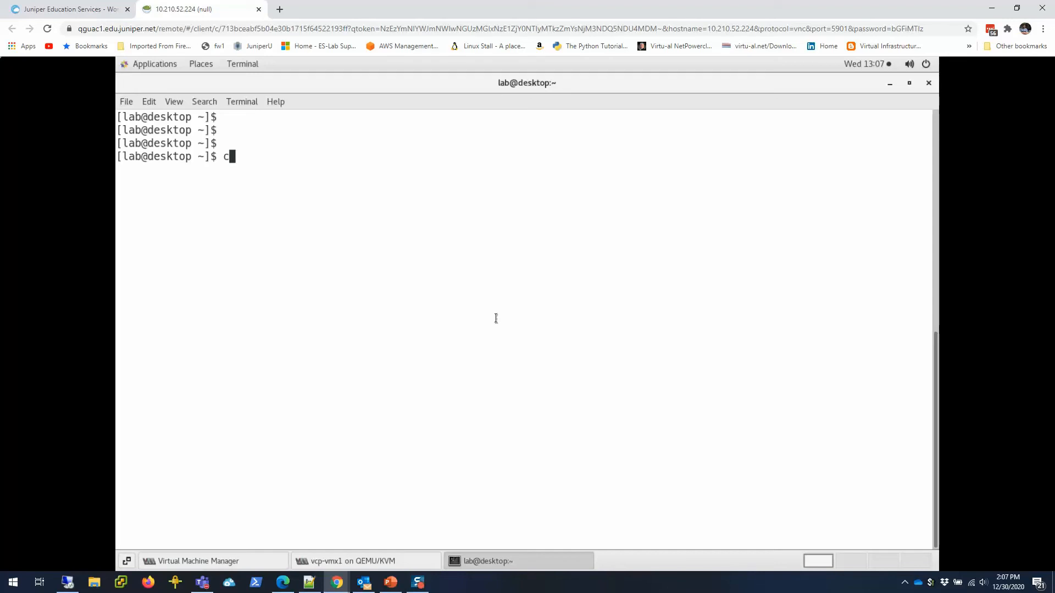
pyautogui.write('hmod 755 update_device.sh')
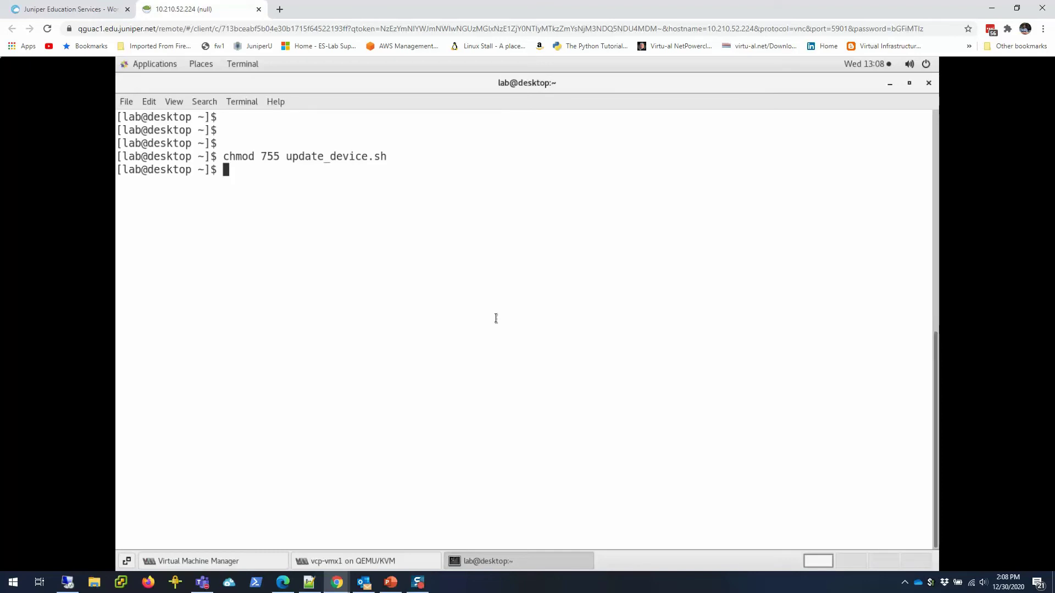
pyautogui.write('./update_device.sh')
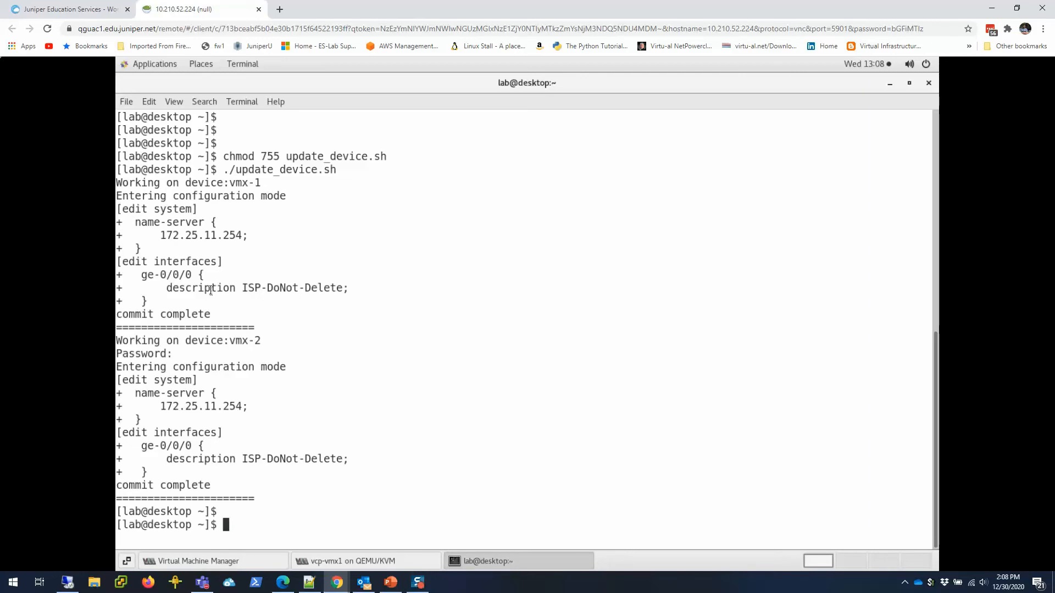
pyautogui.write('ssh vmx-1')
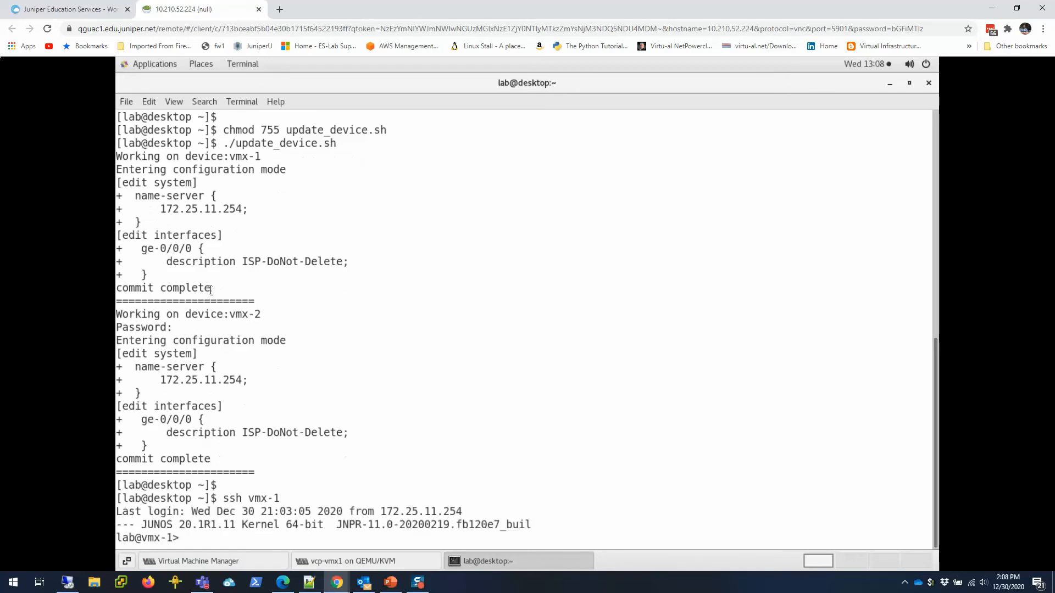
# Verify name-server 172.25.11.254 and ISP-DoNot-Delete on vmx-1 and vmx-2 configurations, then exit
pyautogui.write('show conf')
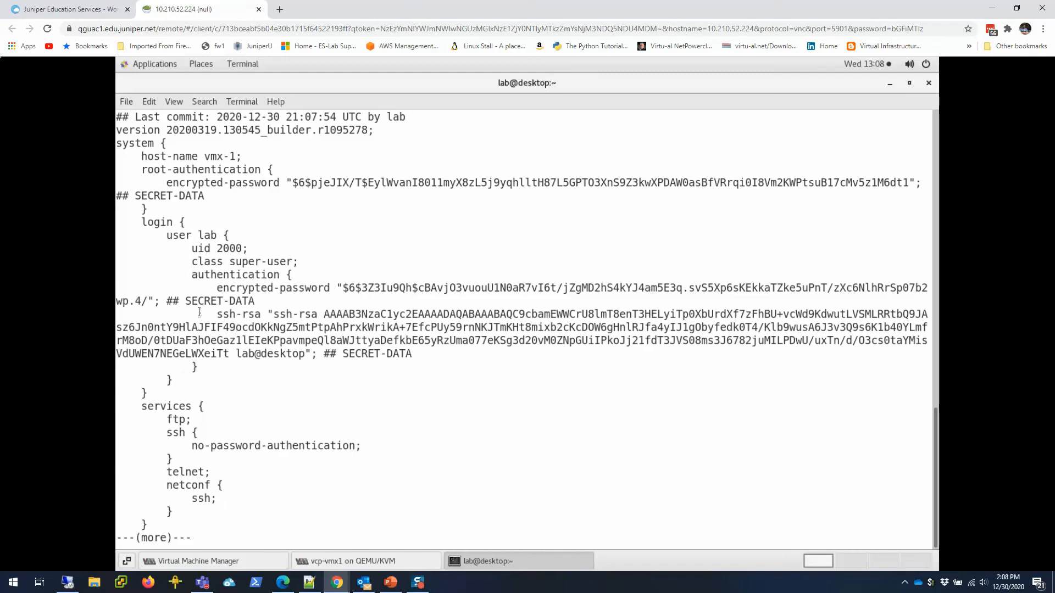
pyautogui.scroll(-3)
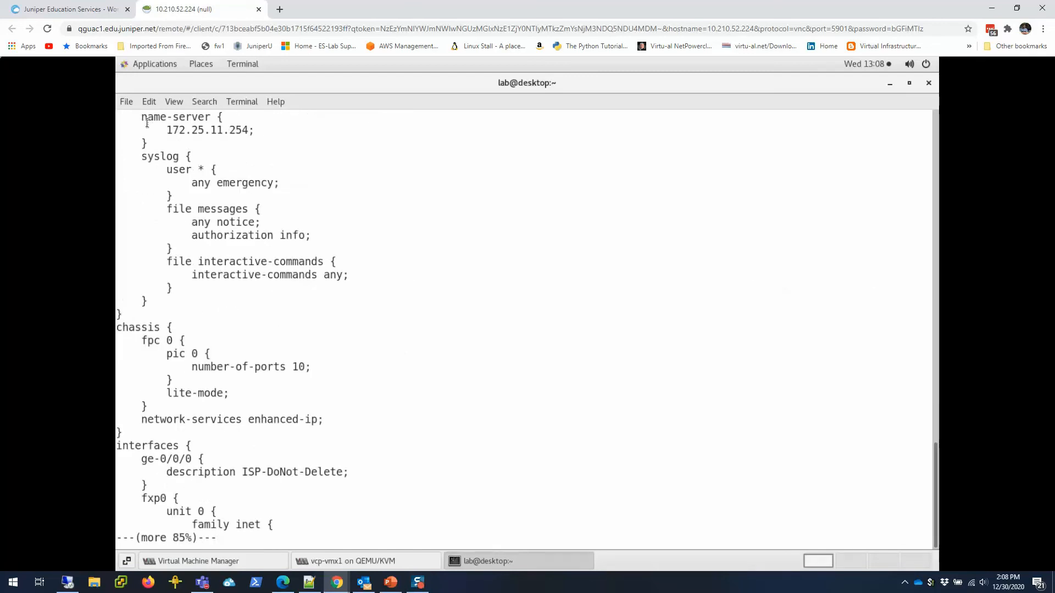
pyautogui.moveTo(339, 313)
pyautogui.write('show configuration')
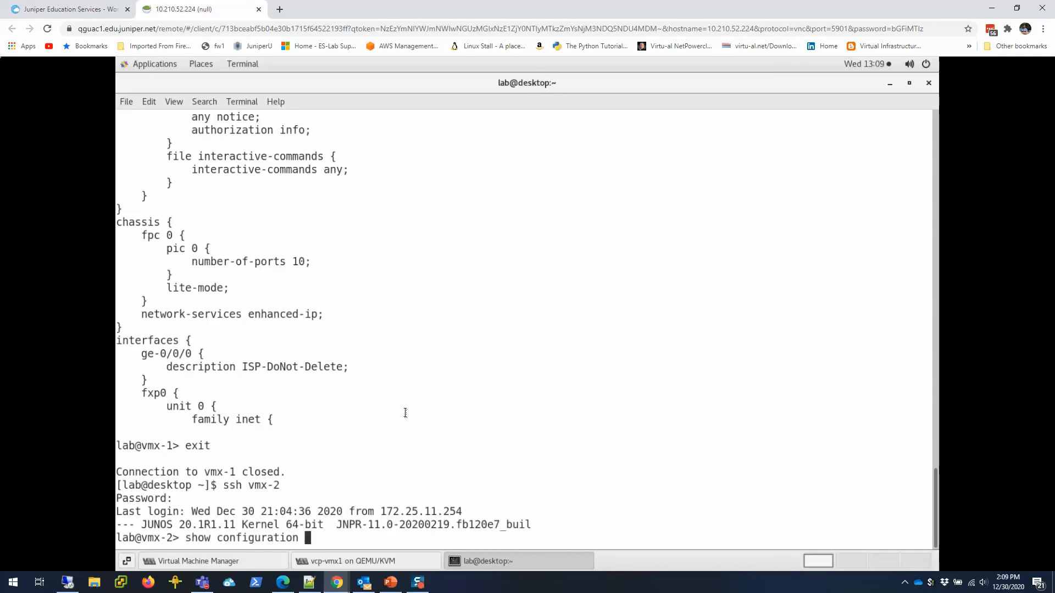
pyautogui.press('Return')
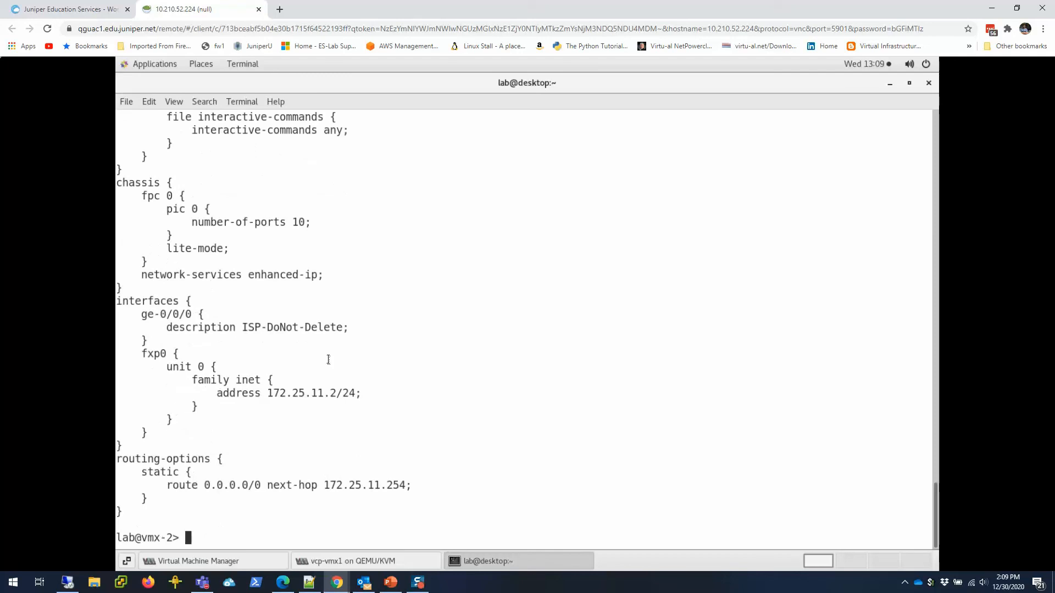
pyautogui.write('exit')
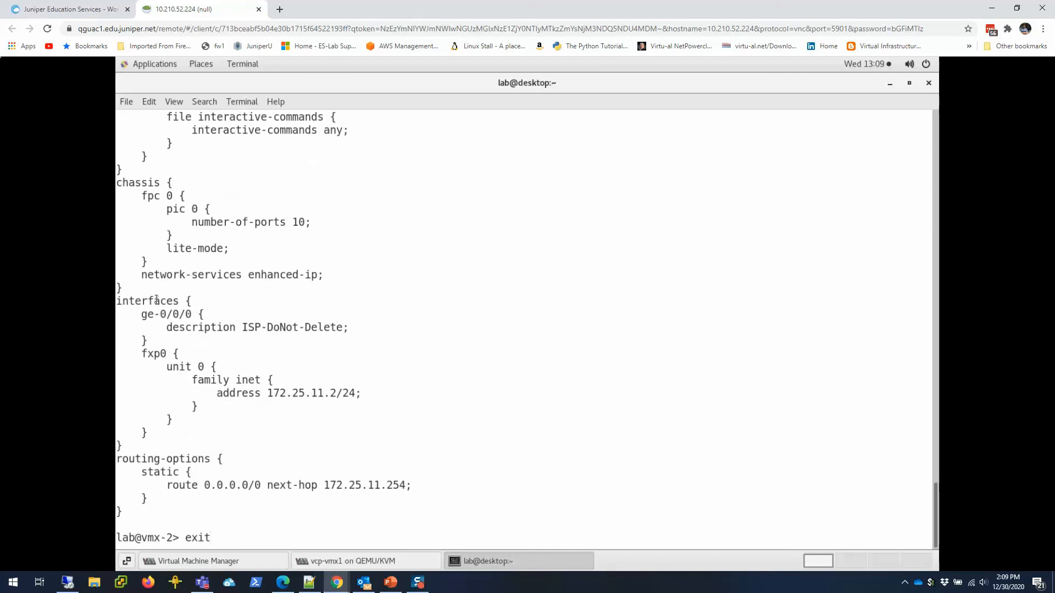